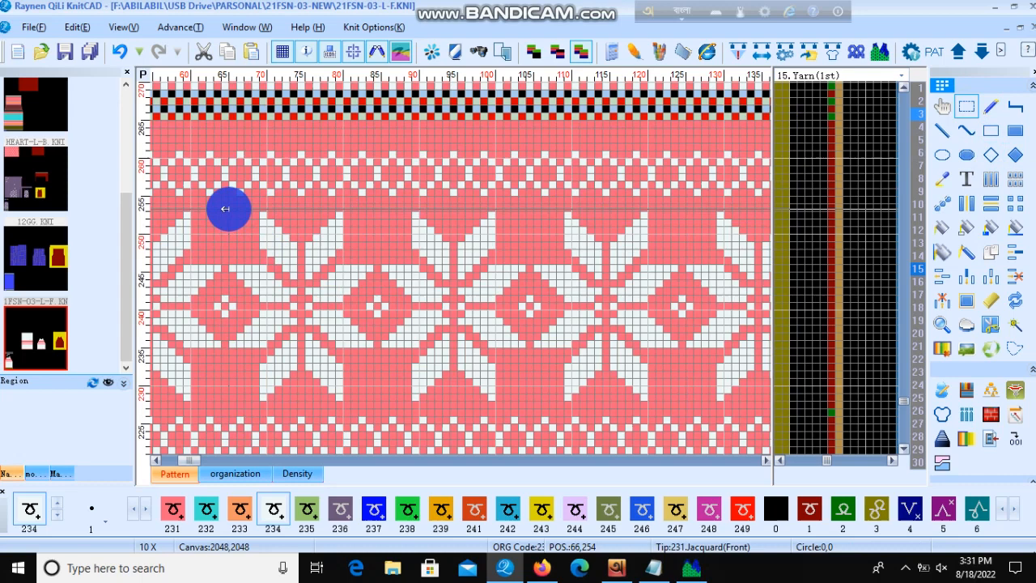
Drag a rectangle around one snowflake repeat in the pink jacquard band.
left_click_drag(229, 208, 469, 313)
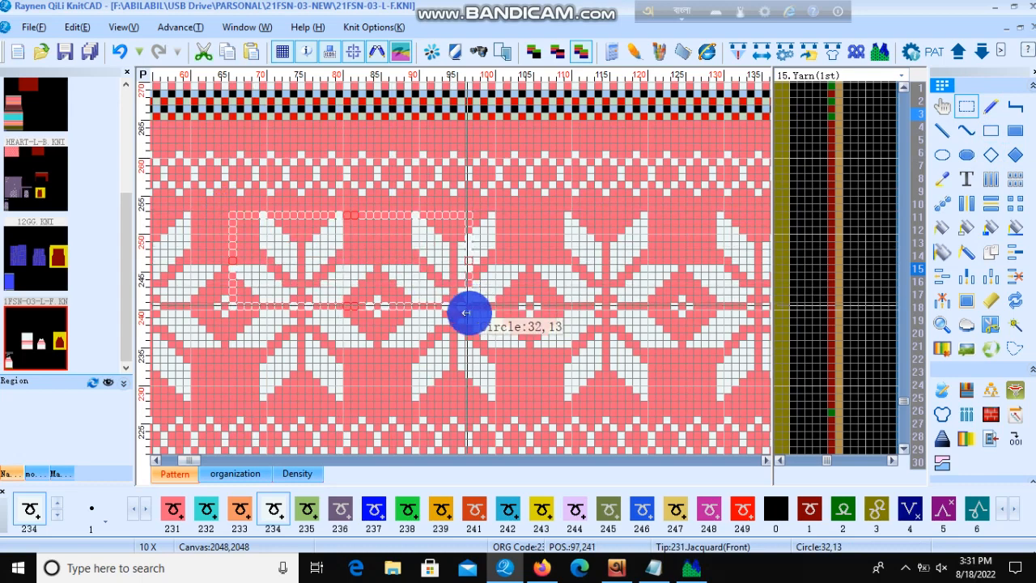
left_click_drag(469, 313, 642, 385)
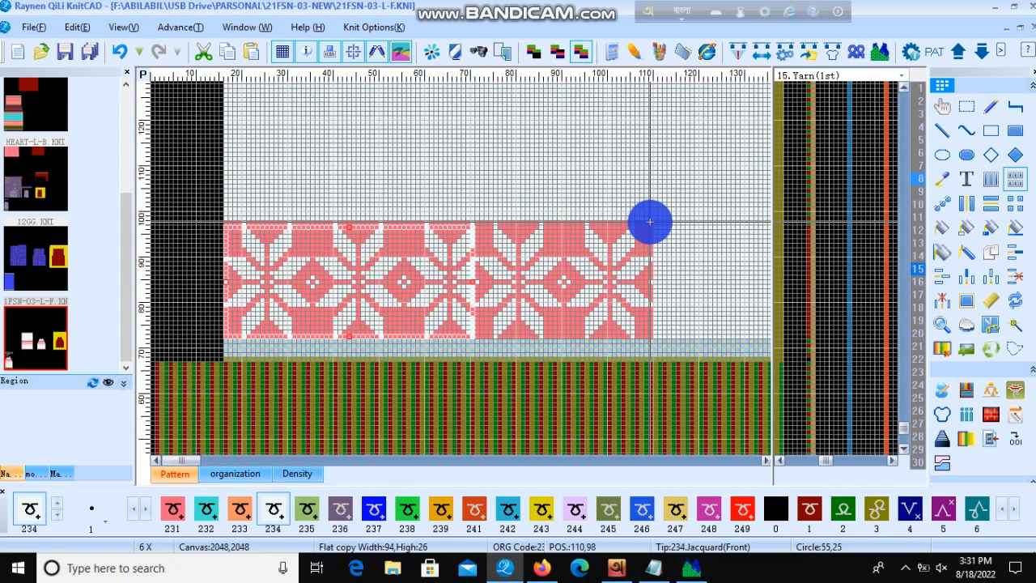
mouse_move(650, 221)
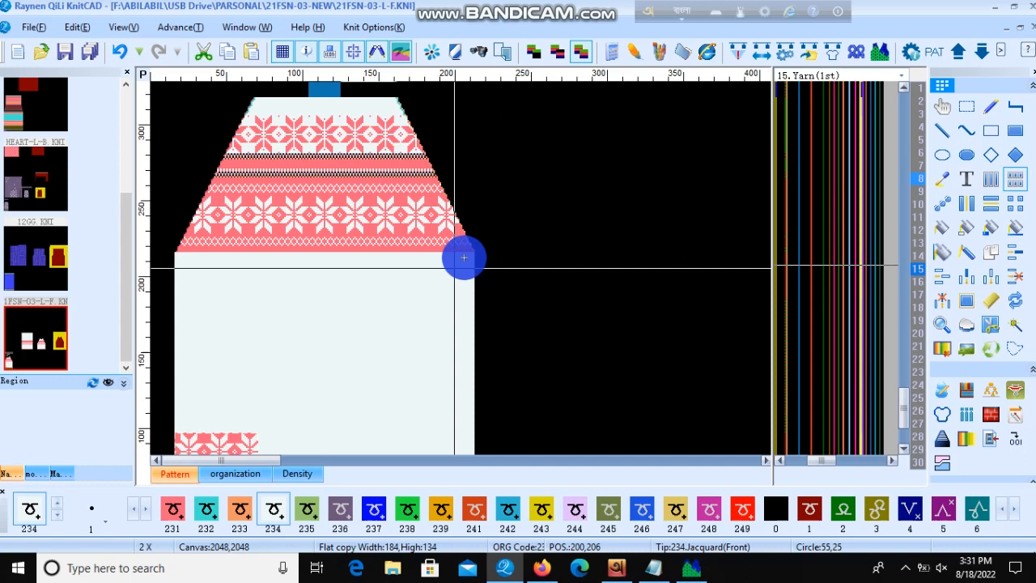
mouse_move(354, 355)
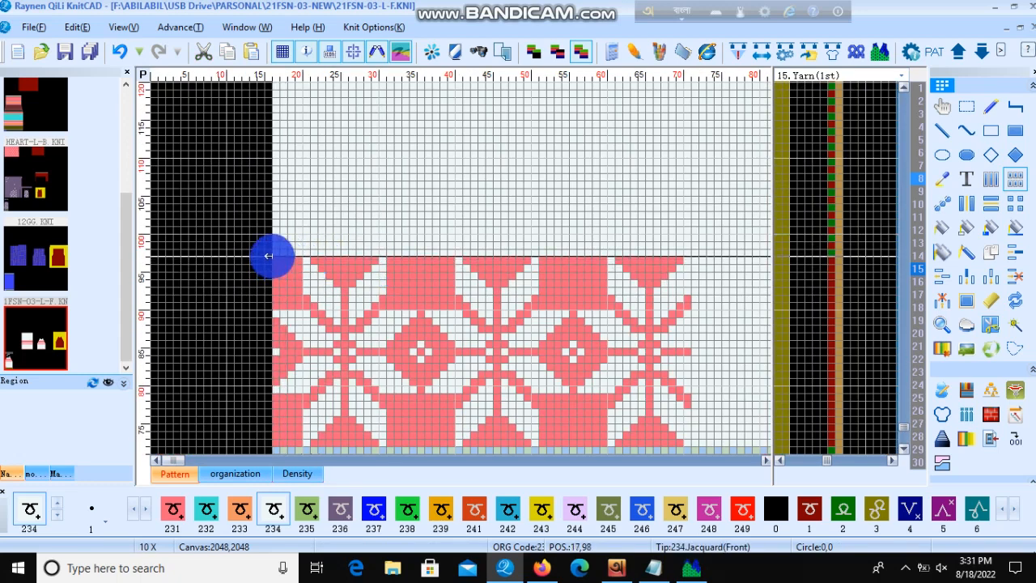
mouse_move(405, 335)
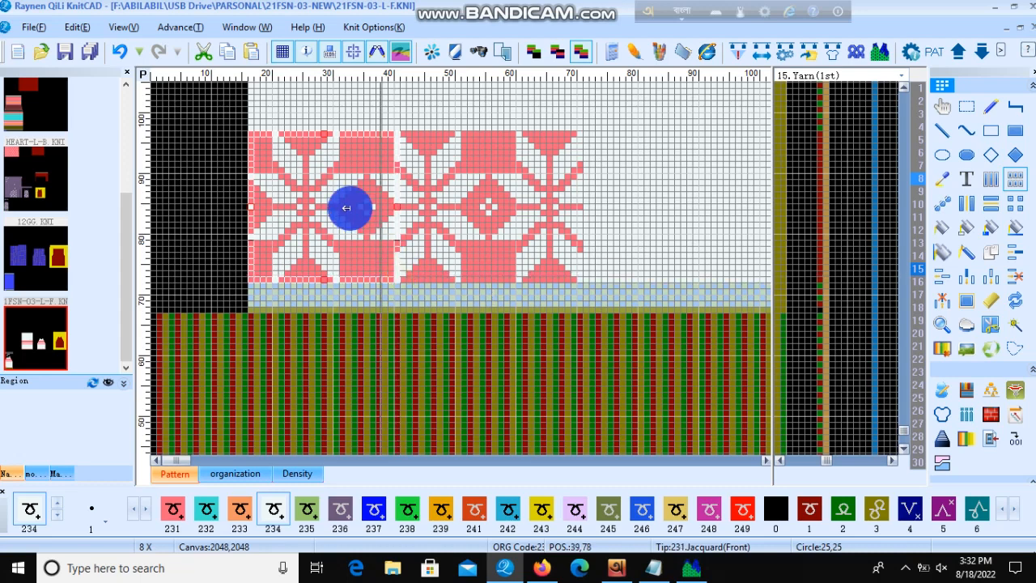
Drag the pasted snowflake block into place along the bottom row.
left_click_drag(346, 206, 575, 194)
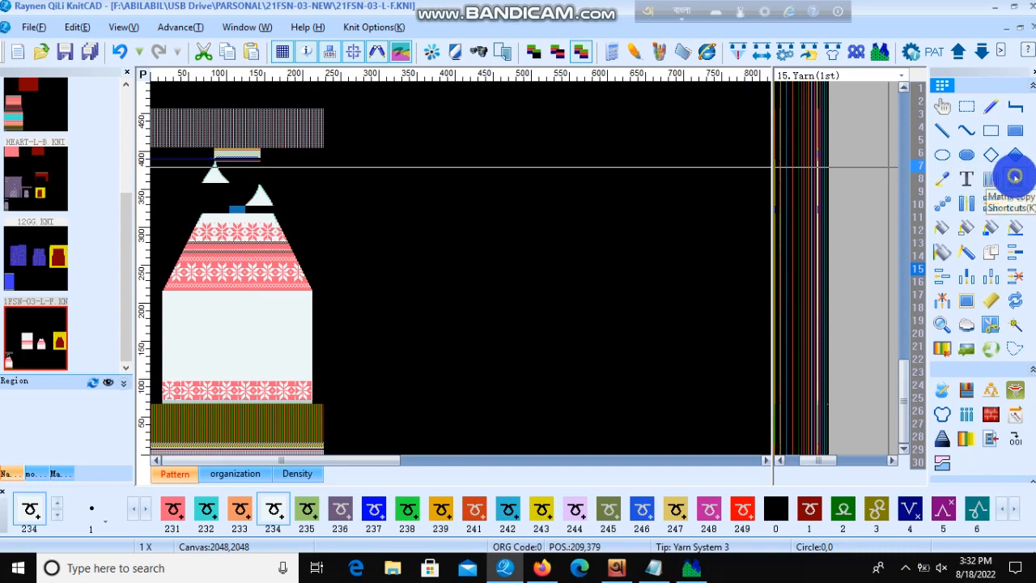
Matrix-paste the snowflake block to add a second band atop the body panel.
left_click(222, 325)
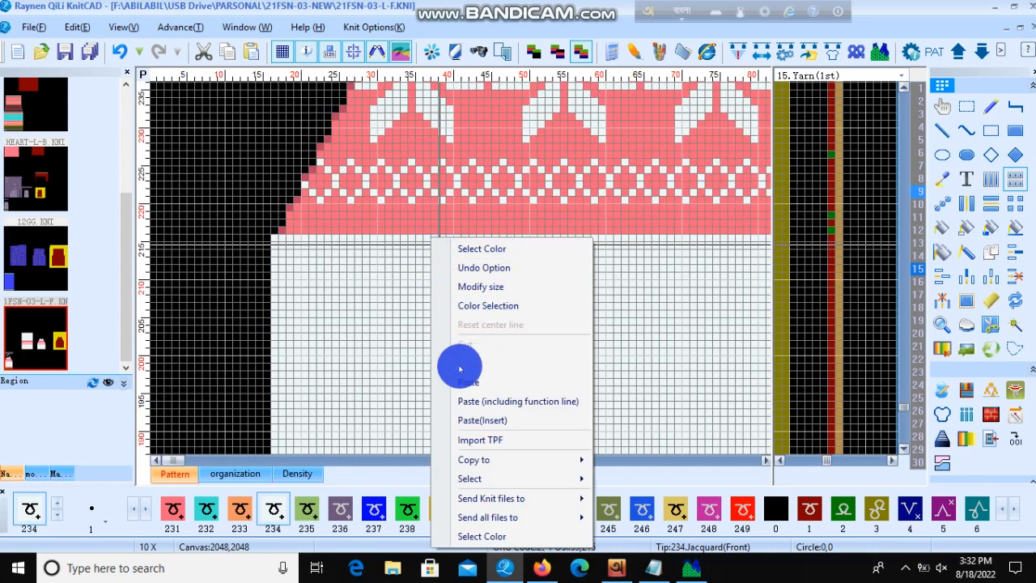
left_click(466, 365)
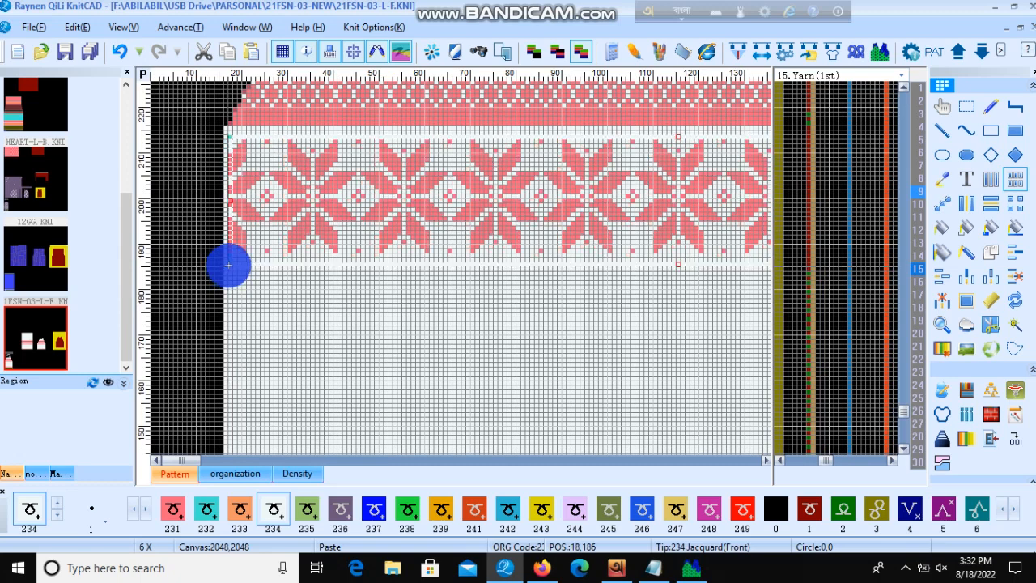
mouse_move(229, 259)
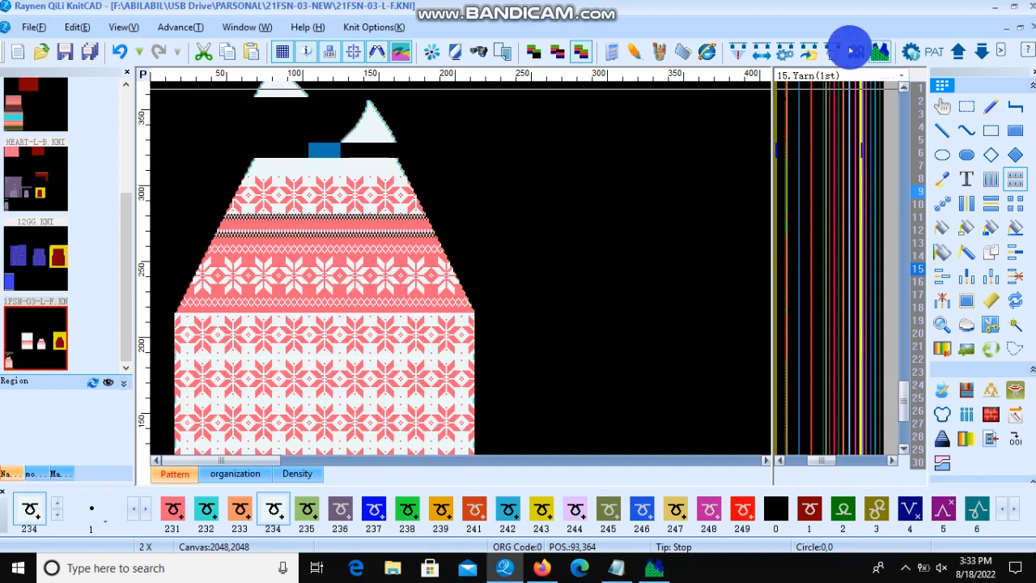
Open the knitting simulation preview of the whole snowflake-patterned sweater.
left_click(848, 50)
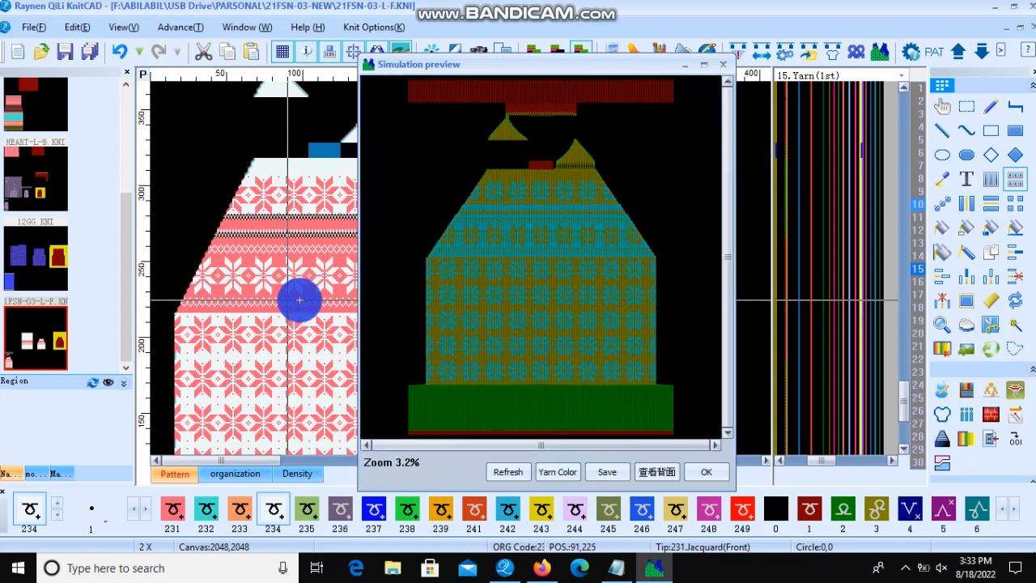
scroll("up", 3)
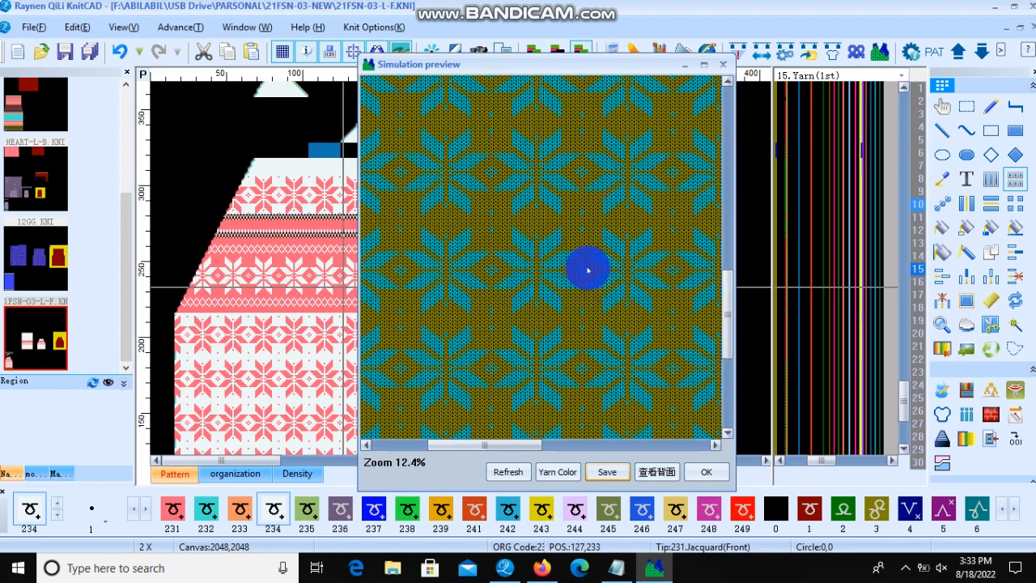
scroll("down", 3)
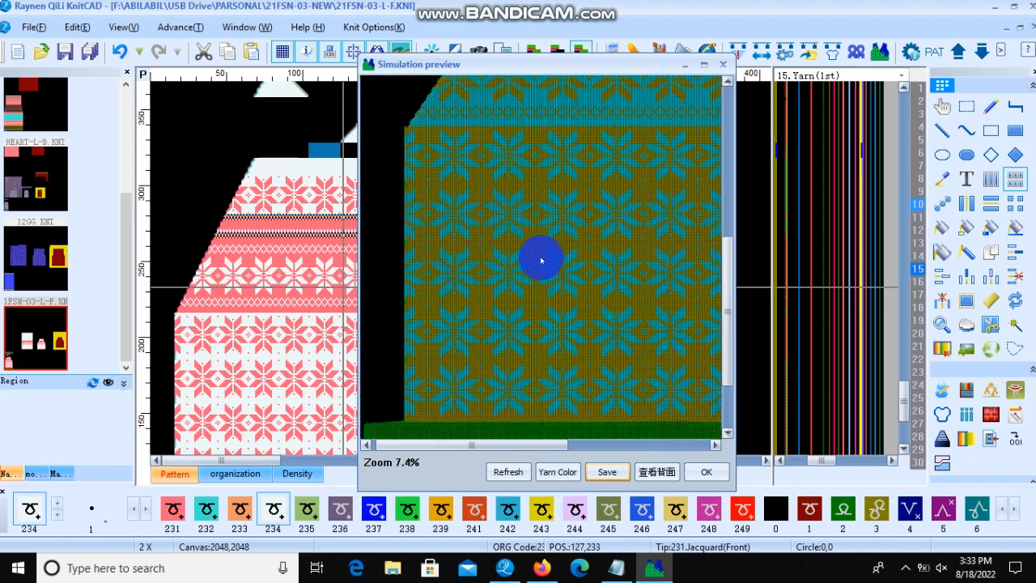